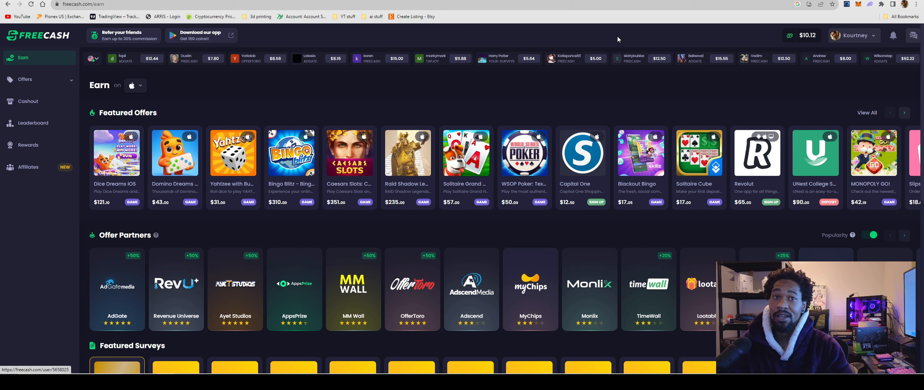
# Step: Open the account dropdown from the username at the top right
pyautogui.click(854, 35)
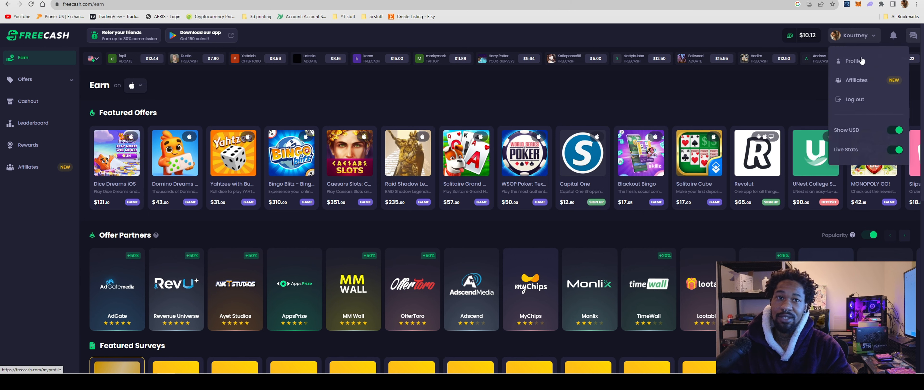
# Step: Go to My profile showing 54 completed offers and $335.12 total earnings
pyautogui.click(854, 61)
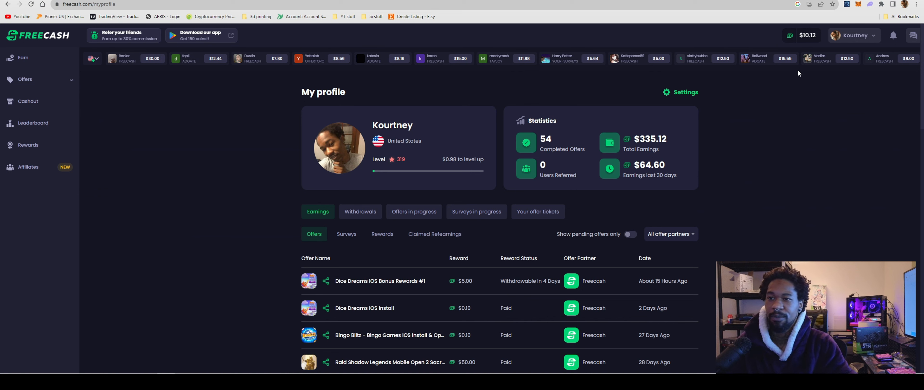
pyautogui.moveTo(661, 143)
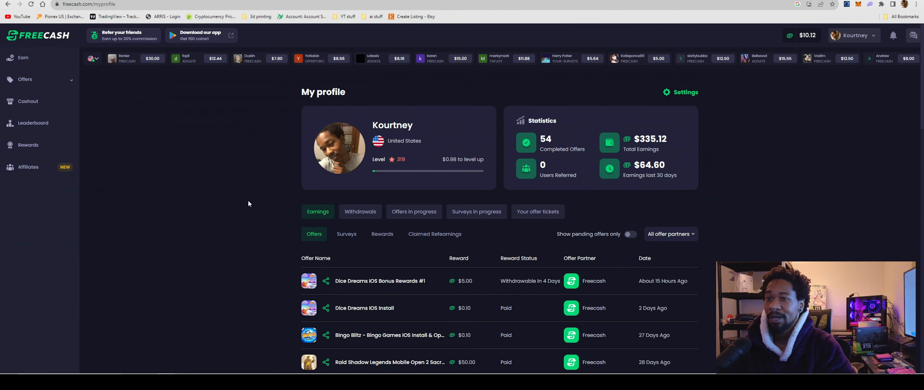
pyautogui.moveTo(248, 201)
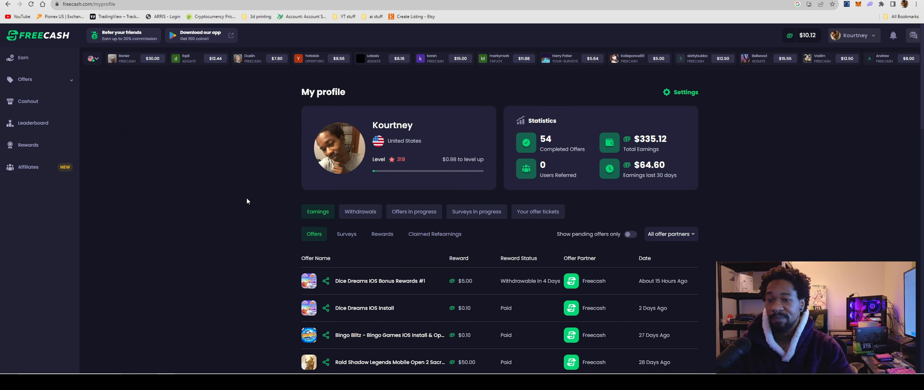
pyautogui.scroll(-3)
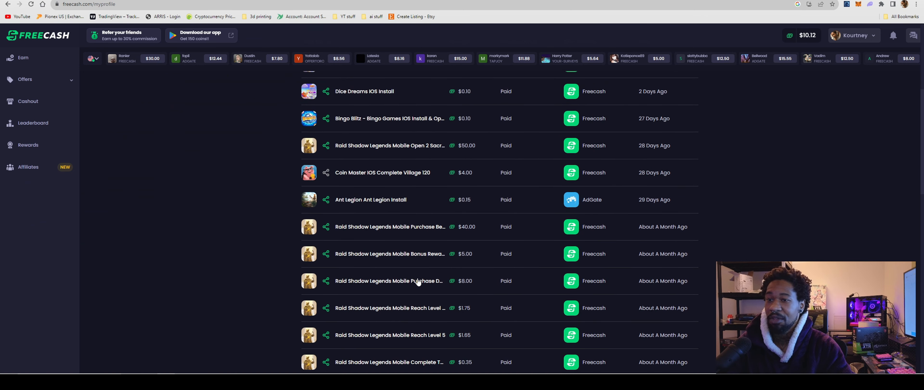
pyautogui.scroll(-3)
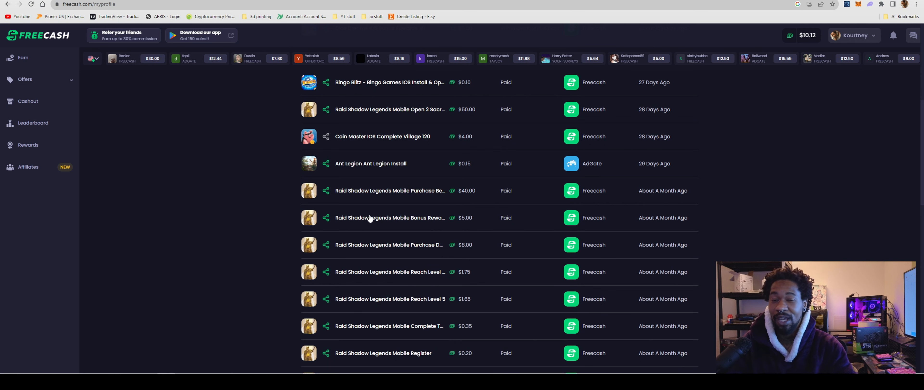
pyautogui.scroll(-3)
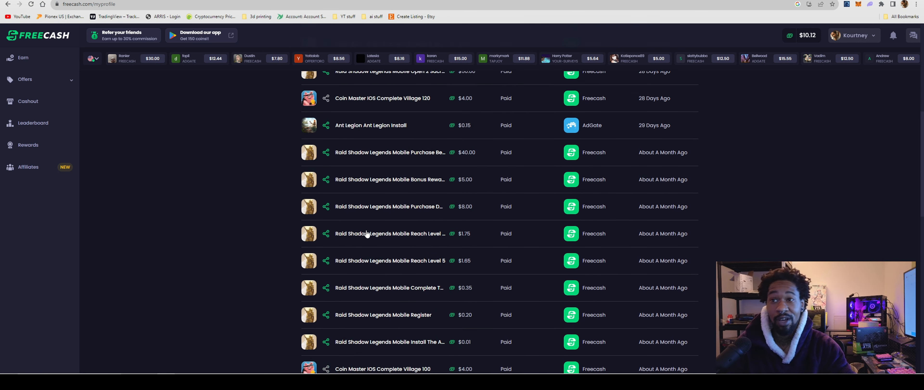
pyautogui.scroll(-3)
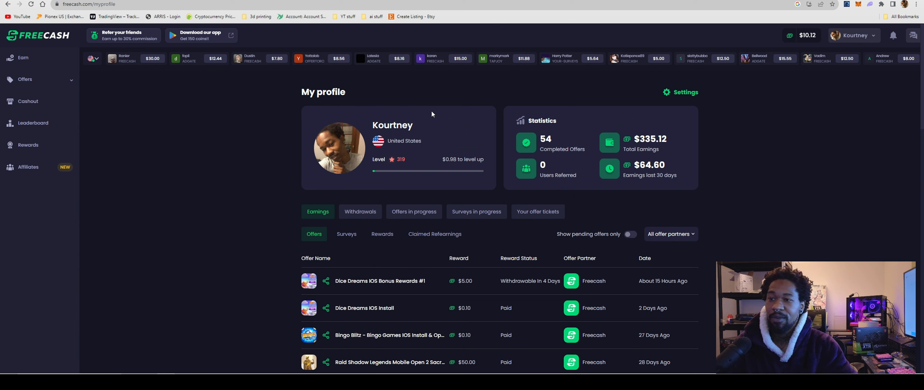
pyautogui.moveTo(408, 296)
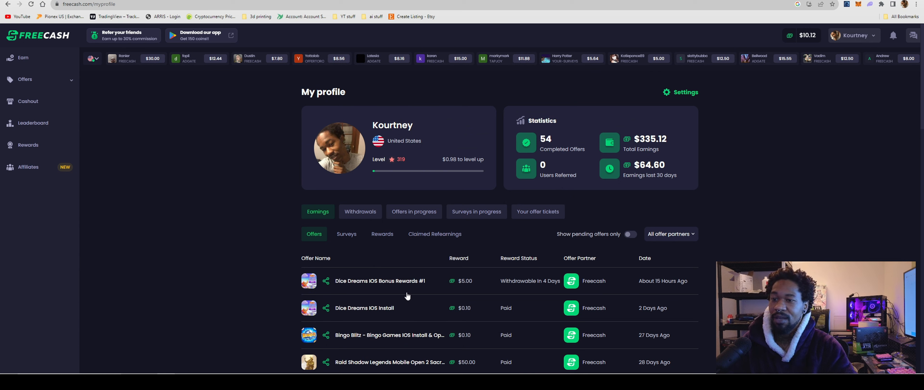
pyautogui.scroll(-3)
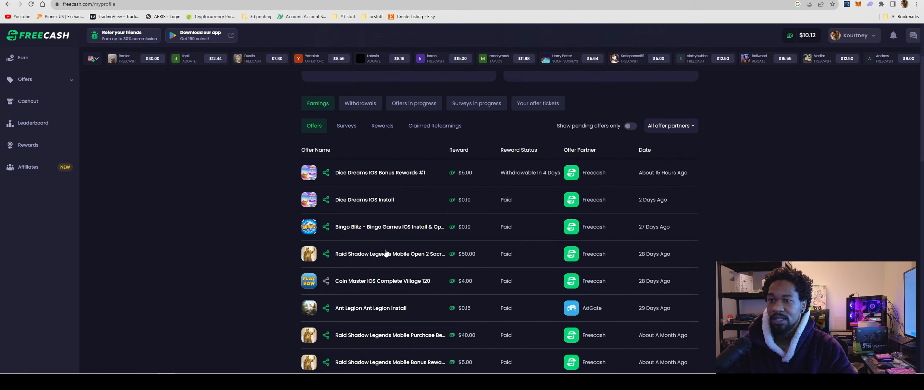
pyautogui.click(384, 254)
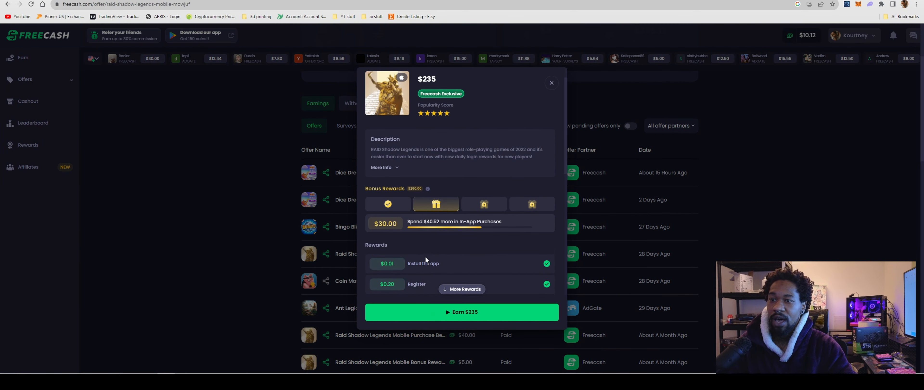
pyautogui.scroll(-3)
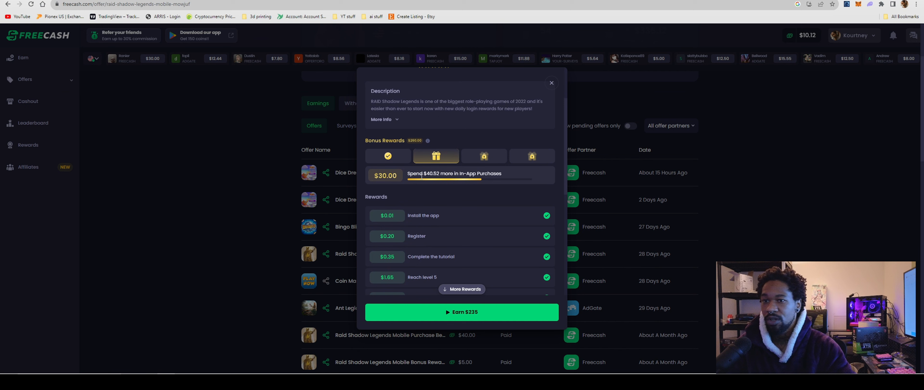
pyautogui.moveTo(417, 184)
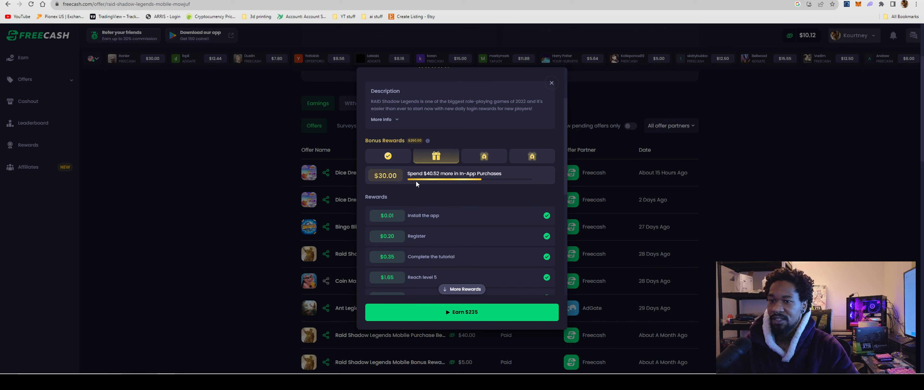
pyautogui.scroll(-3)
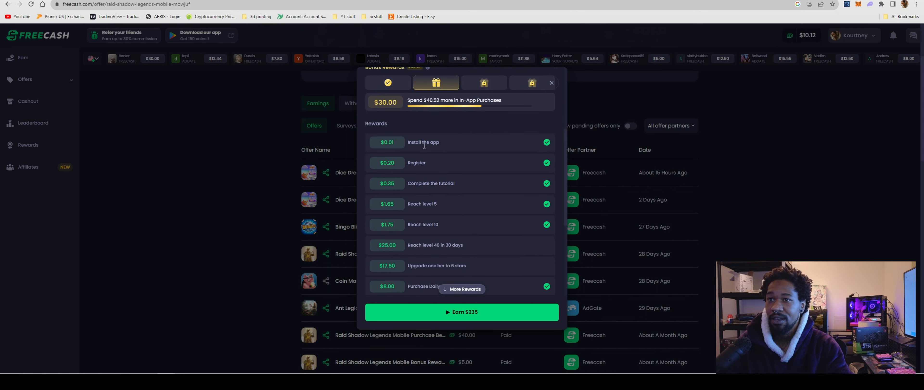
pyautogui.scroll(-3)
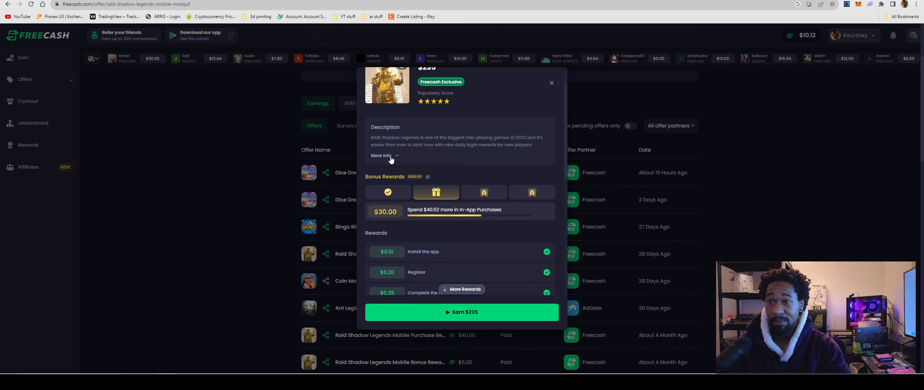
pyautogui.click(382, 156)
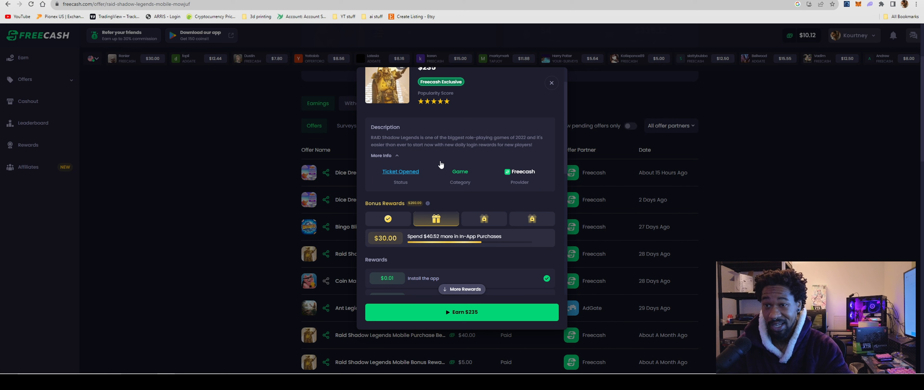
pyautogui.click(385, 156)
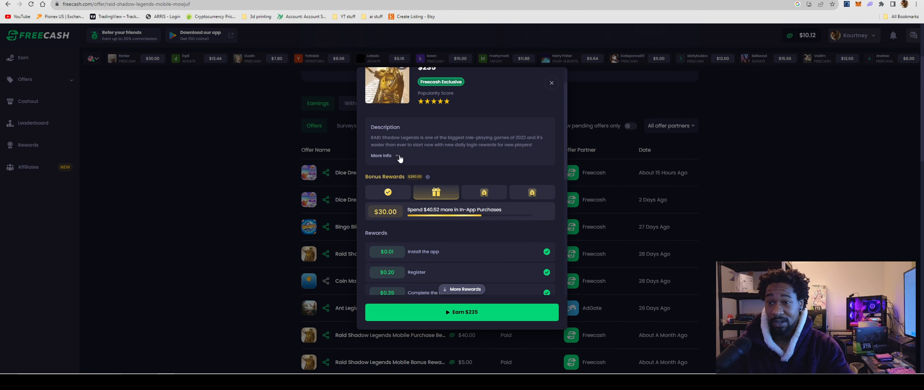
pyautogui.scroll(-3)
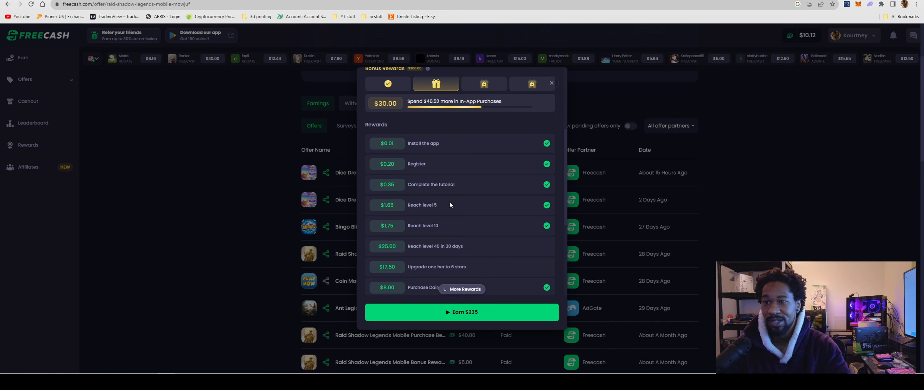
pyautogui.moveTo(464, 151)
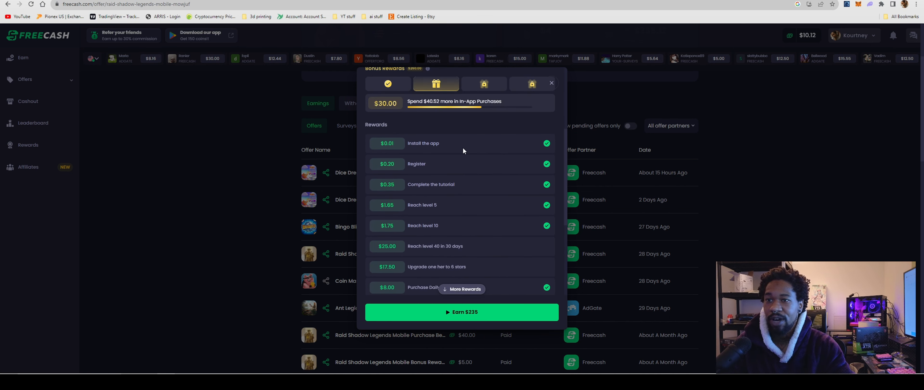
pyautogui.moveTo(392, 194)
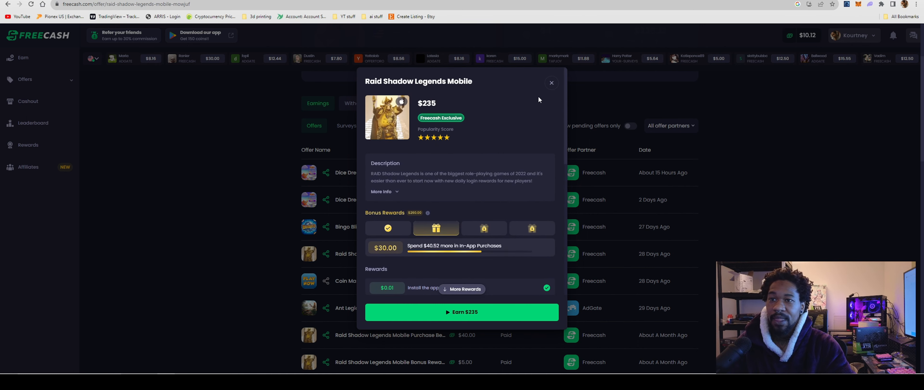
pyautogui.click(552, 83)
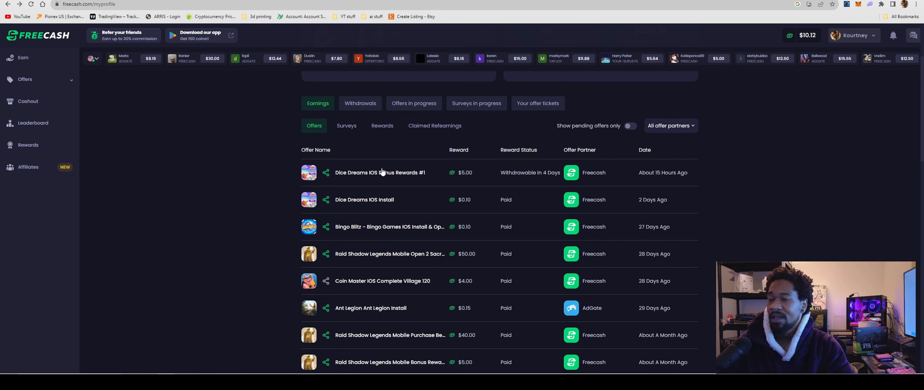
pyautogui.moveTo(186, 142)
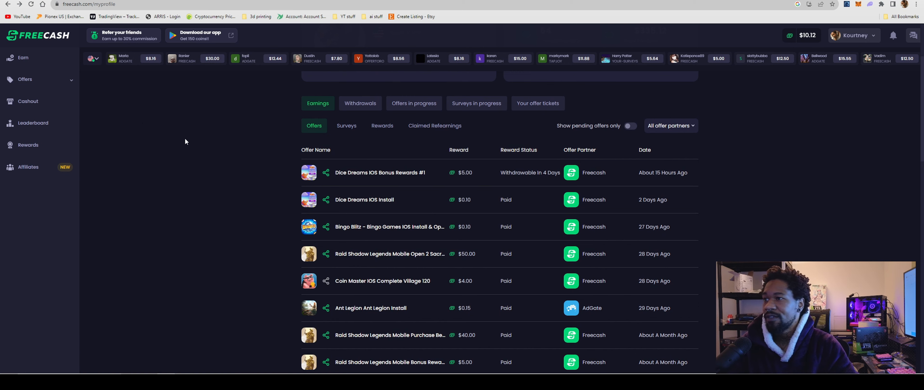
# Step: Go to Cashout showing $5.12 withdrawable now and $5 withdrawable soon
pyautogui.click(28, 101)
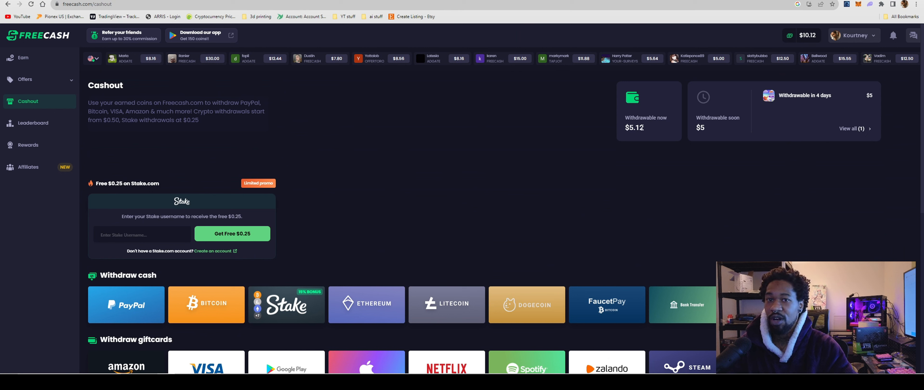
pyautogui.moveTo(737, 126)
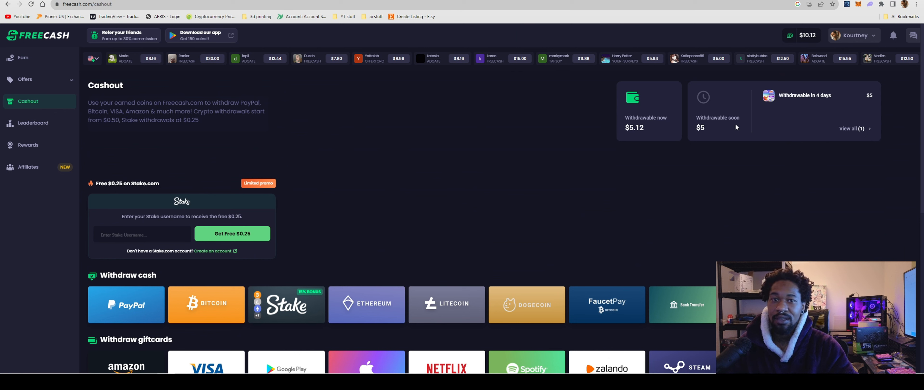
pyautogui.moveTo(773, 161)
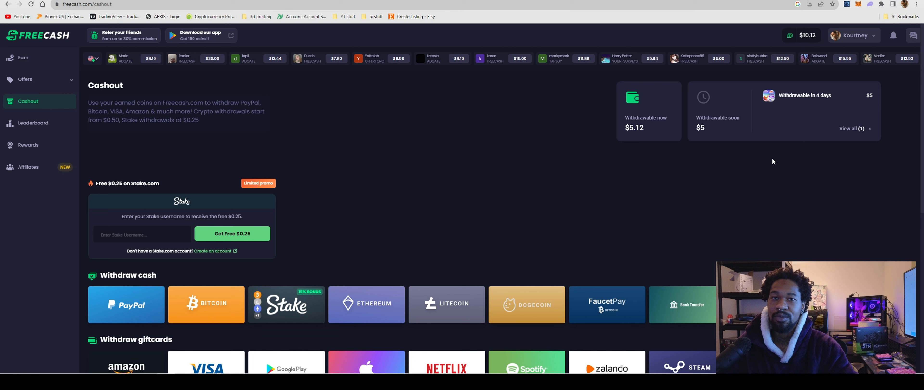
pyautogui.moveTo(849, 130)
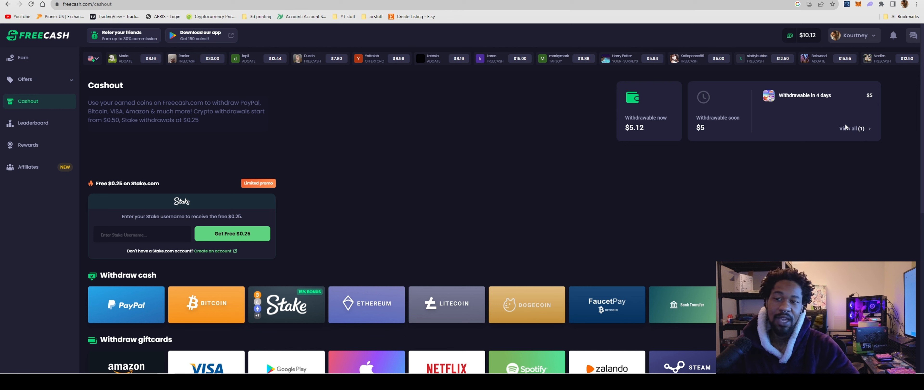
pyautogui.moveTo(805, 104)
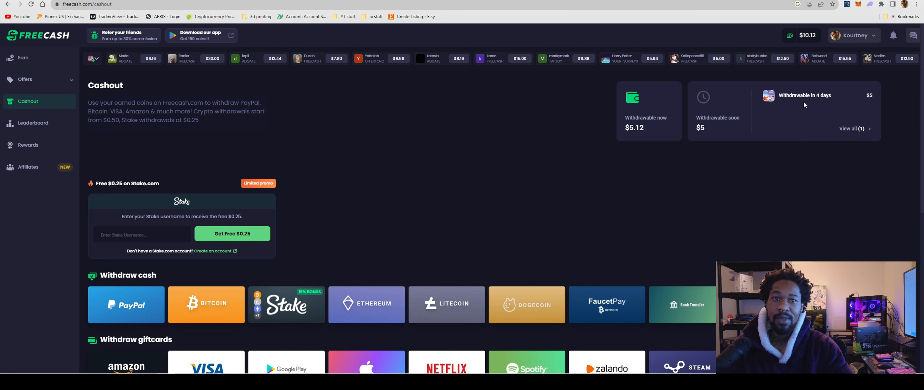
pyautogui.moveTo(782, 113)
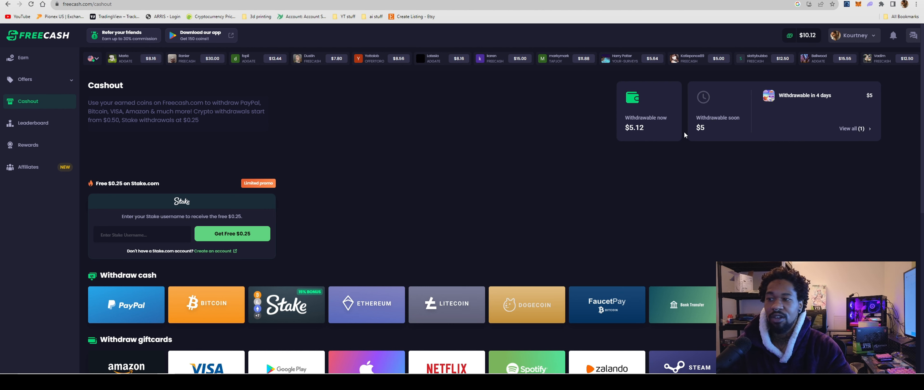
# Step: Scroll the Cashout page down to the AirTM, gift card and game skin options
pyautogui.scroll(-3)
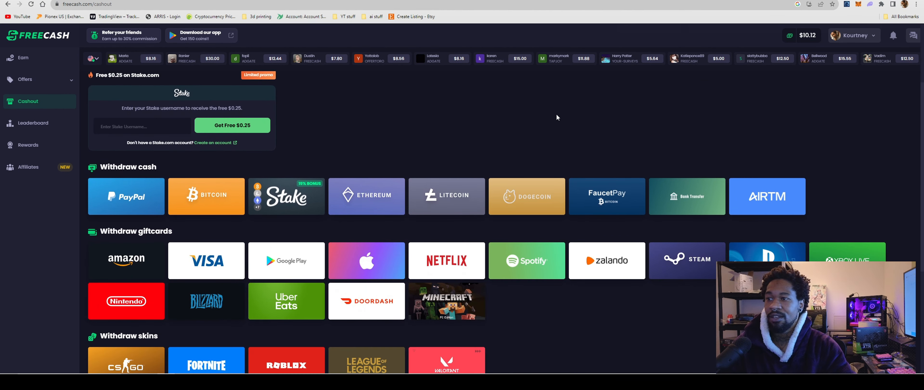
pyautogui.moveTo(443, 228)
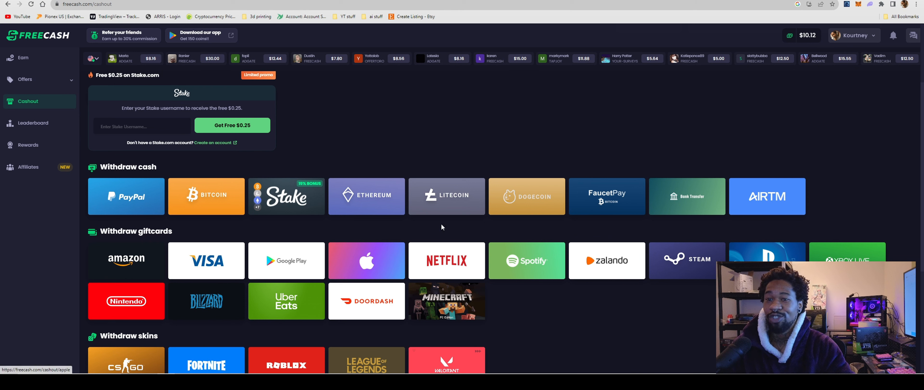
pyautogui.moveTo(134, 254)
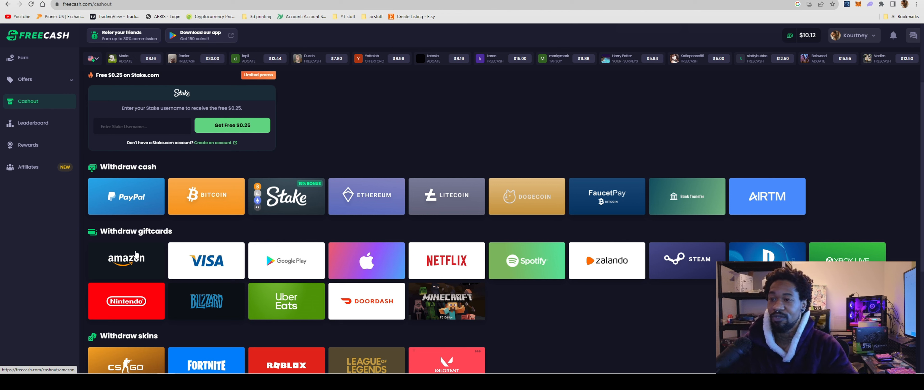
pyautogui.moveTo(183, 241)
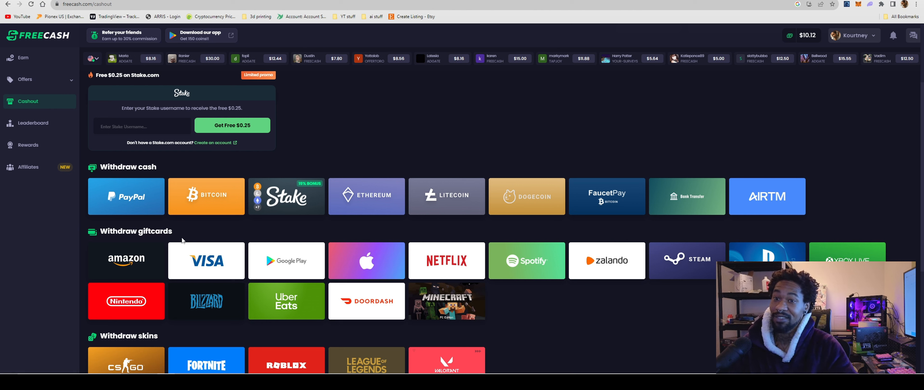
pyautogui.moveTo(254, 251)
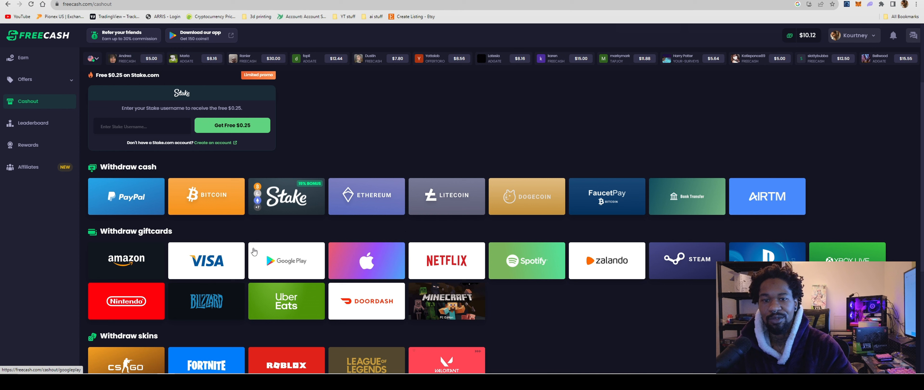
pyautogui.moveTo(173, 268)
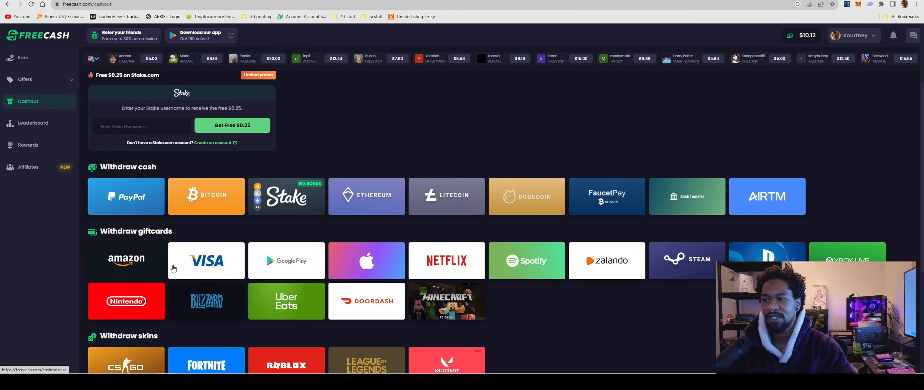
pyautogui.moveTo(200, 275)
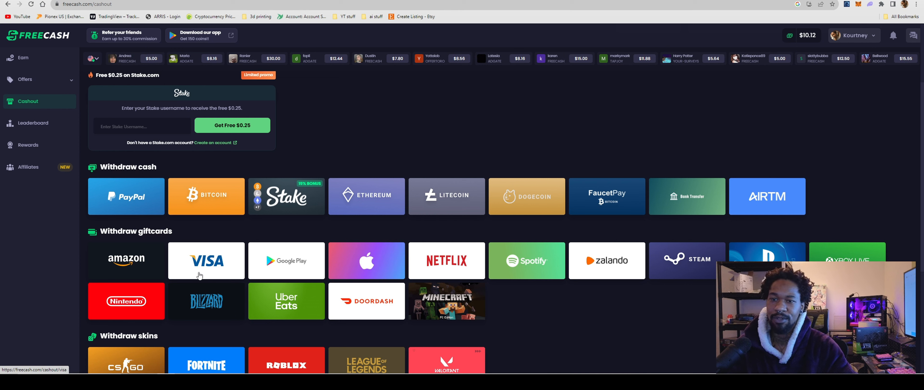
pyautogui.moveTo(422, 261)
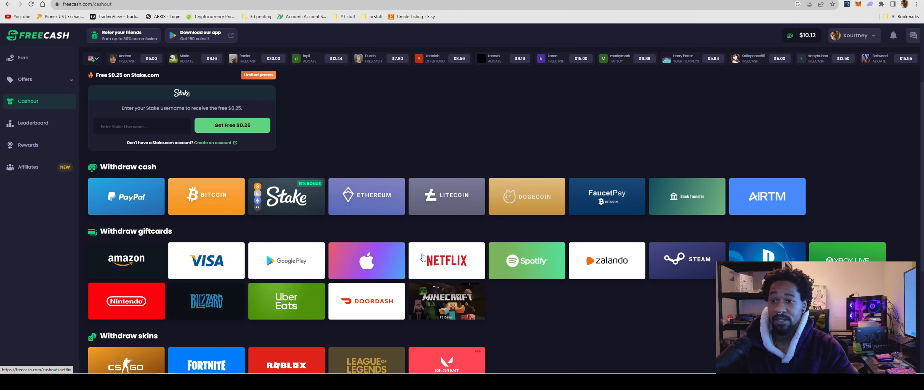
pyautogui.moveTo(382, 294)
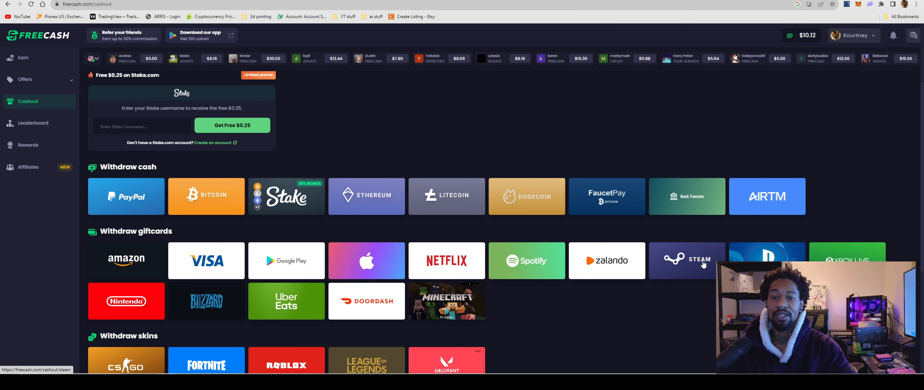
pyautogui.moveTo(819, 49)
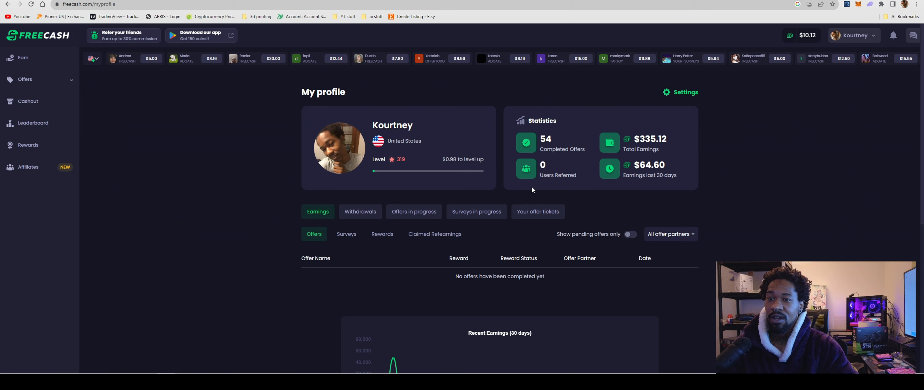
# Step: Show the Withdrawals history listing the PayPal 50,000-coin and Amazon gift card cashouts
pyautogui.click(360, 212)
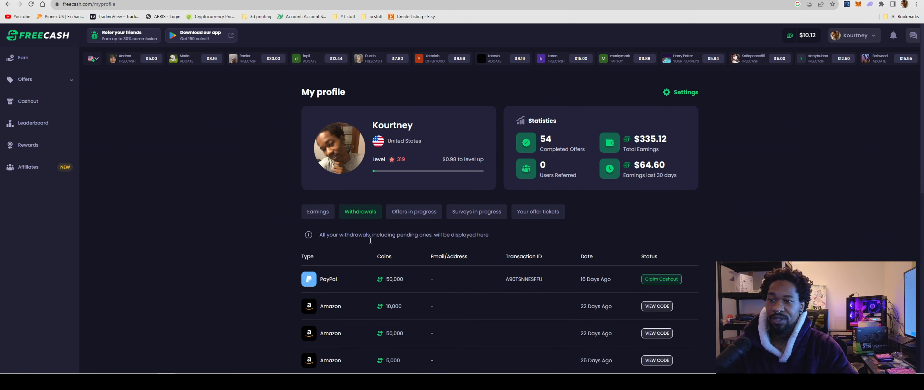
pyautogui.scroll(-3)
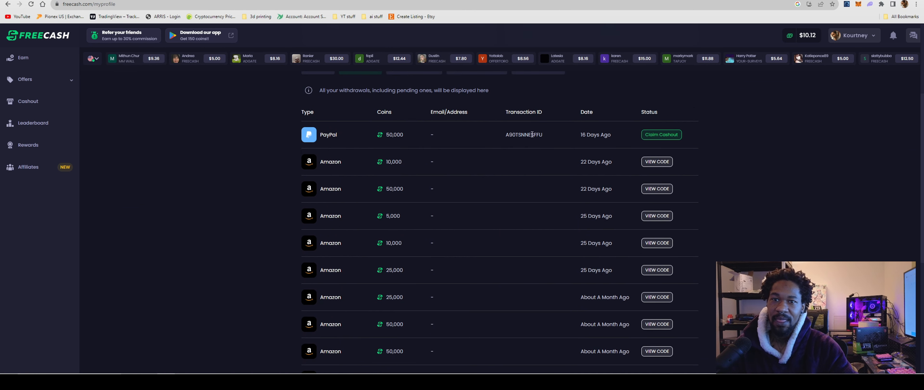
pyautogui.moveTo(380, 180)
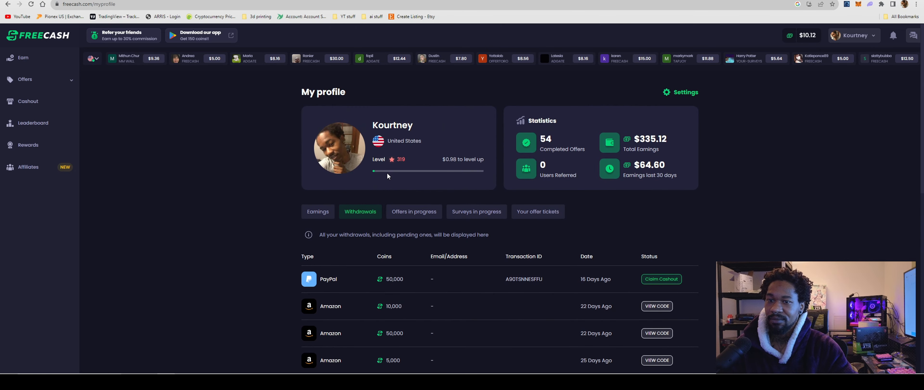
pyautogui.moveTo(362, 263)
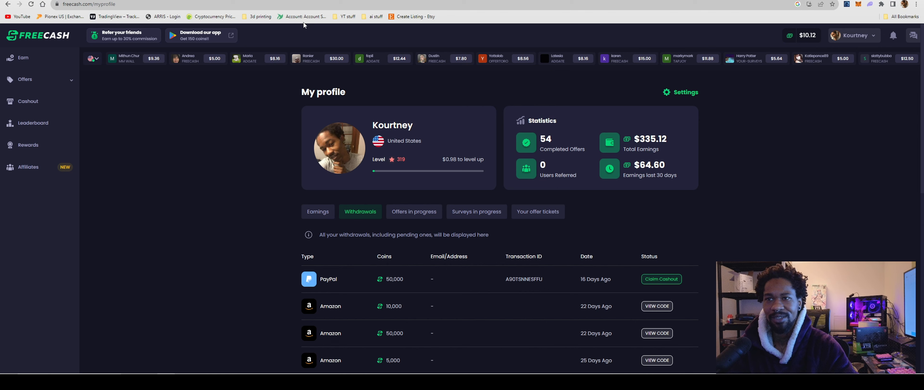
pyautogui.moveTo(23, 57)
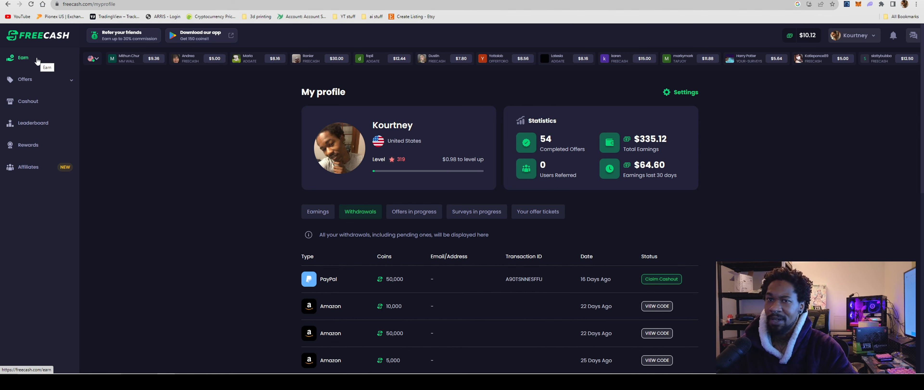
# Step: Narrow the Offers listing to the Game category with its 2,243 game offers
pyautogui.click(23, 58)
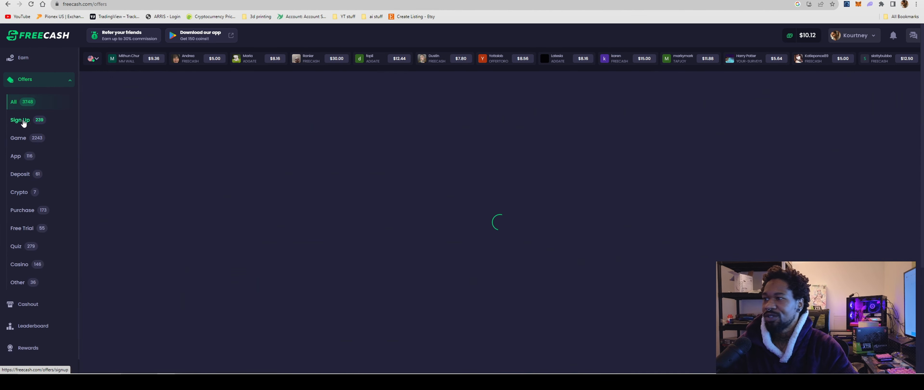
pyautogui.click(18, 137)
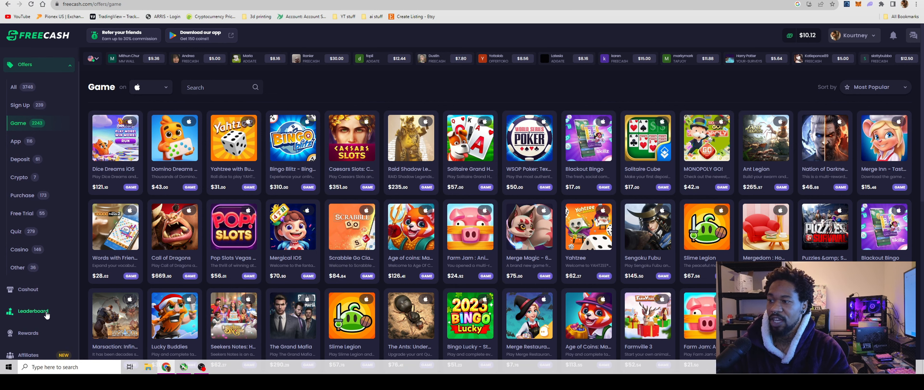
# Step: Return to Cashout and scroll through the PayPal, Amazon and Visa options
pyautogui.click(28, 289)
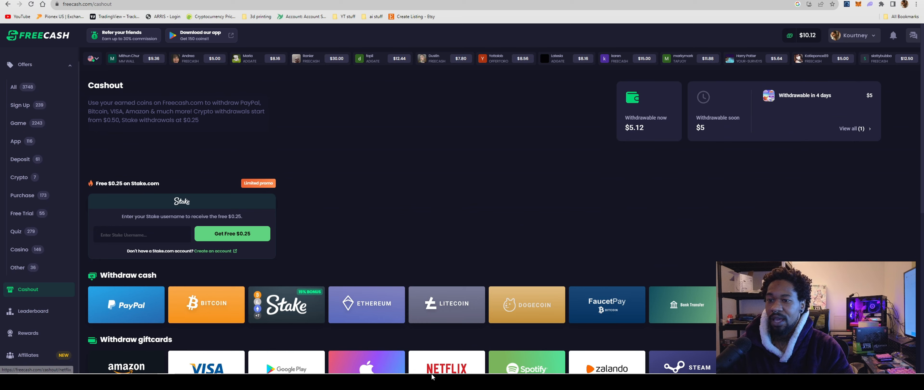
pyautogui.scroll(-3)
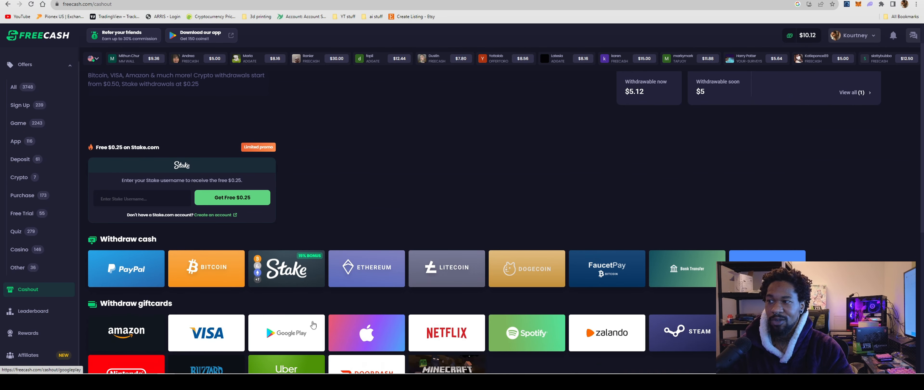
pyautogui.moveTo(20, 304)
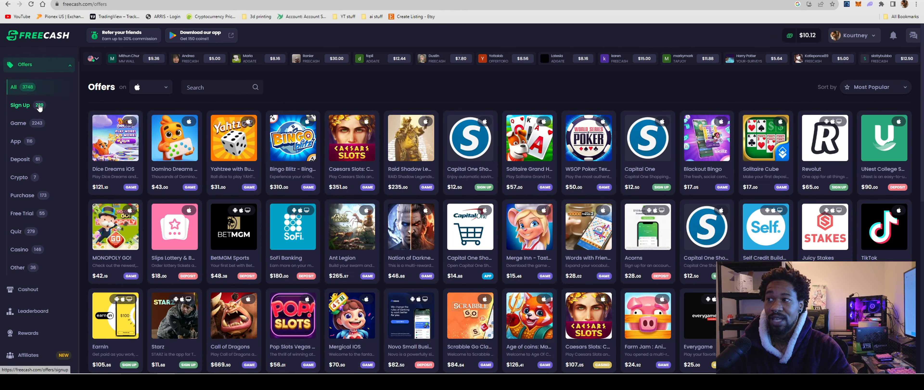
pyautogui.click(116, 137)
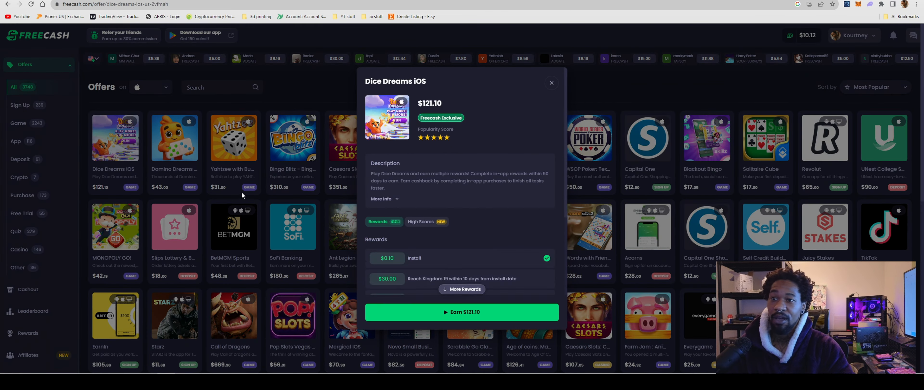
pyautogui.scroll(-3)
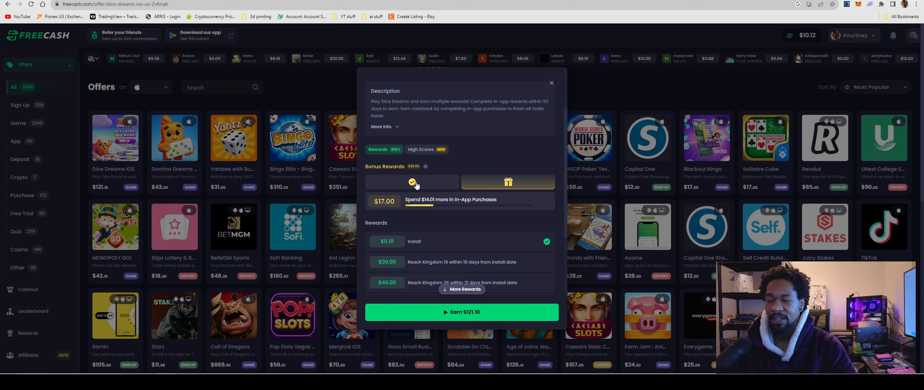
pyautogui.moveTo(410, 175)
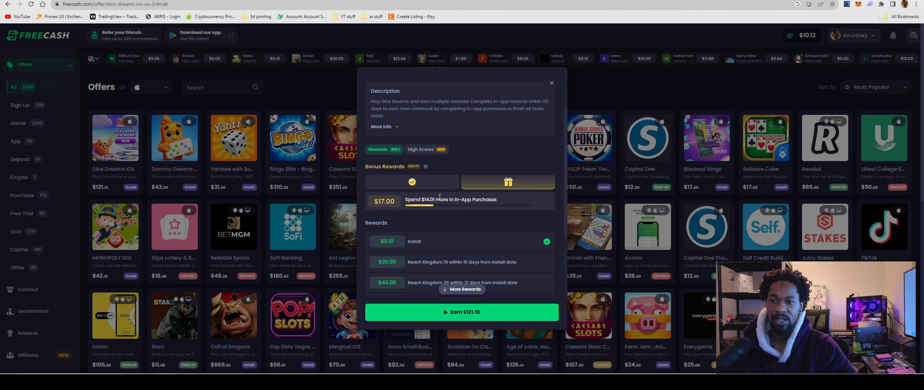
pyautogui.moveTo(445, 208)
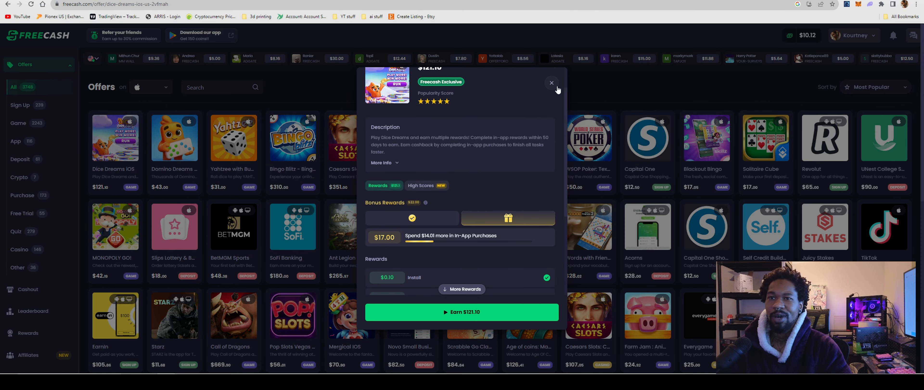
pyautogui.click(552, 82)
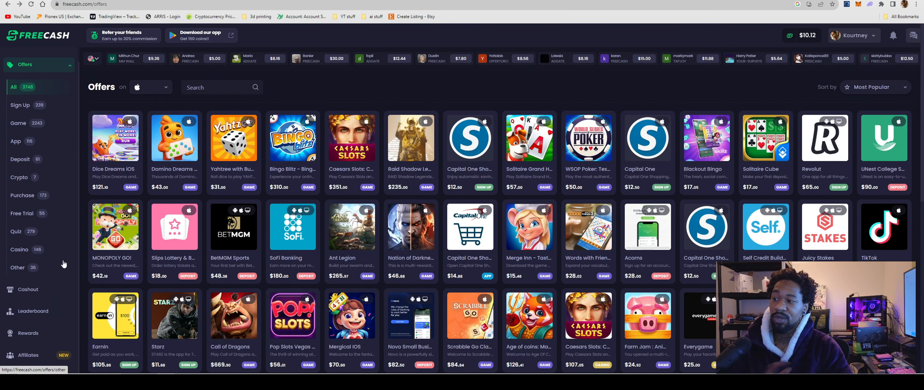
# Step: Go to Rewards showing the 7 Day Streak and the $51.20 Daily Bonus Ladder
pyautogui.click(28, 333)
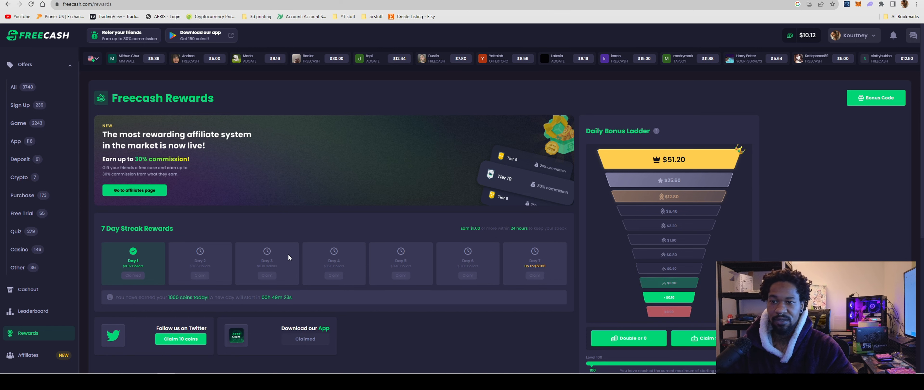
pyautogui.scroll(-3)
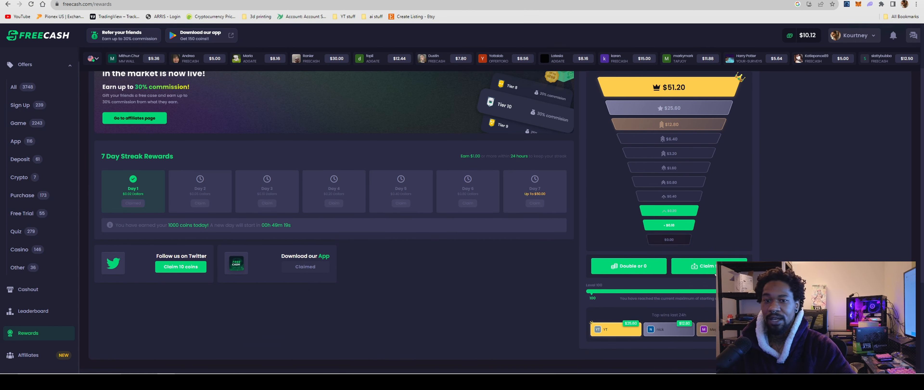
pyautogui.moveTo(650, 265)
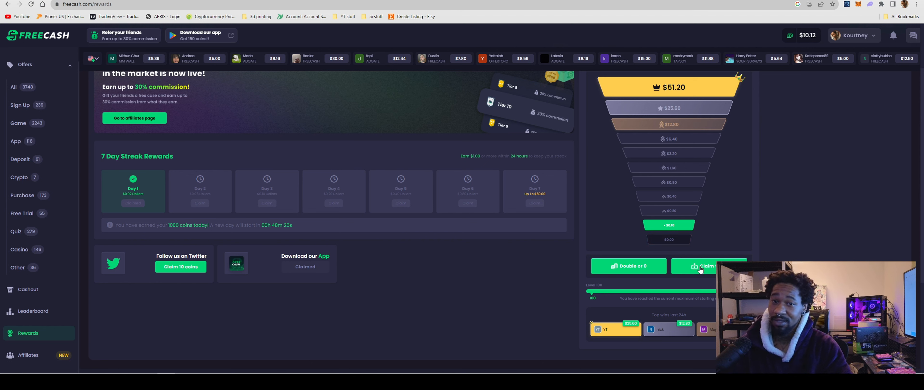
# Step: Claim the 100-coin Daily Bonus Ladder reward, then view the daily Leaderboard rankings
pyautogui.click(707, 266)
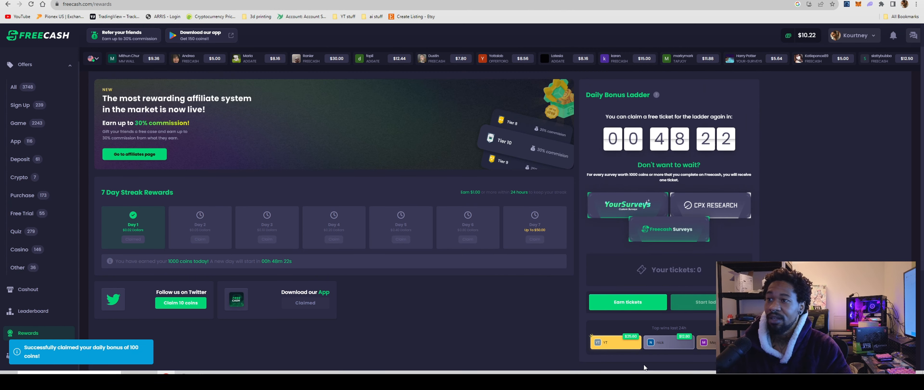
pyautogui.scroll(-3)
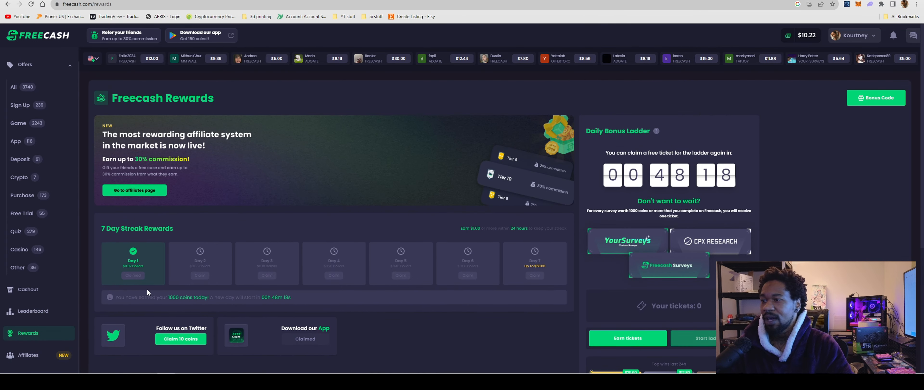
pyautogui.click(34, 311)
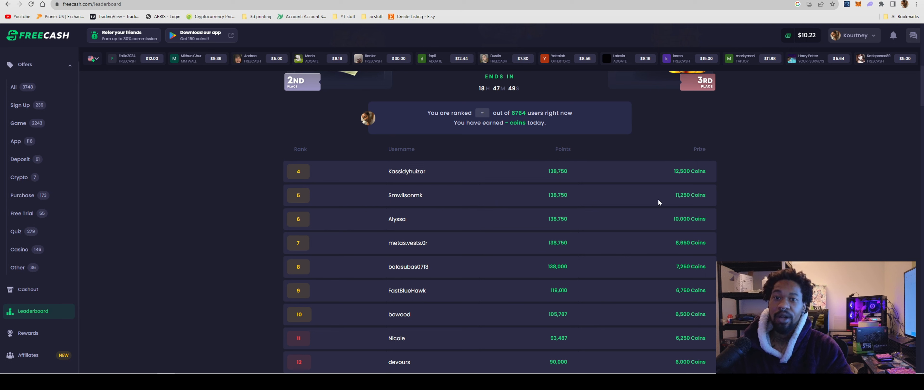
pyautogui.moveTo(566, 171)
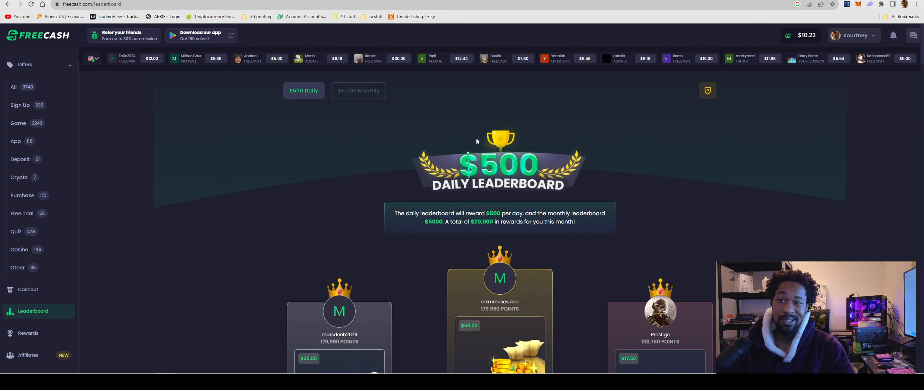
# Step: Return to the Earn home page via the Freecash logo, balance at $10.22
pyautogui.click(24, 65)
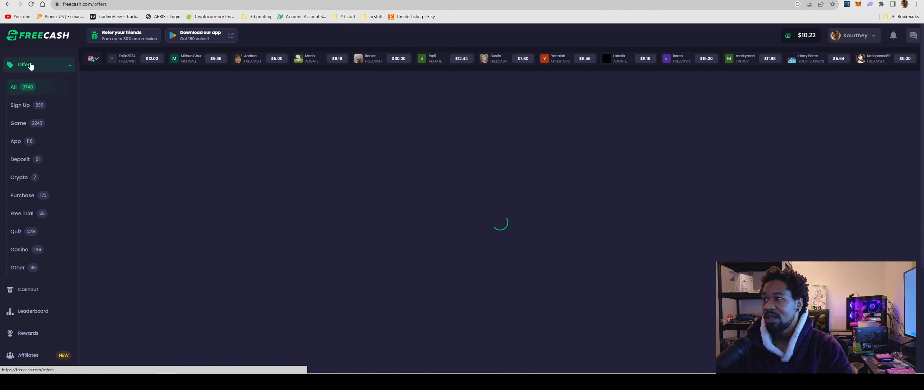
pyautogui.click(37, 36)
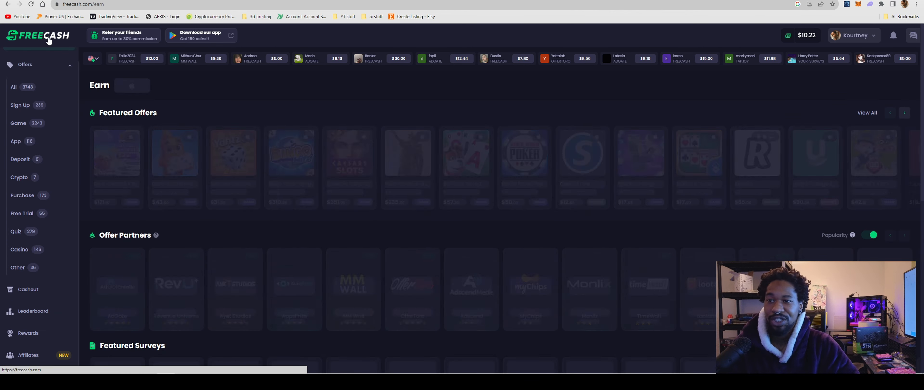